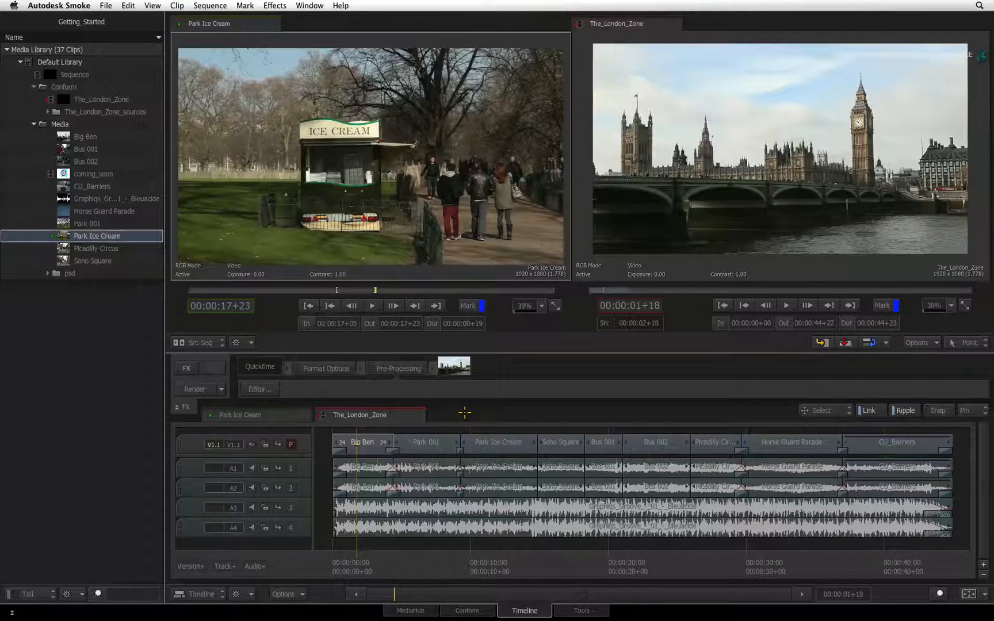
{"action": "mouse_move", "coordinate": [83, 305]}
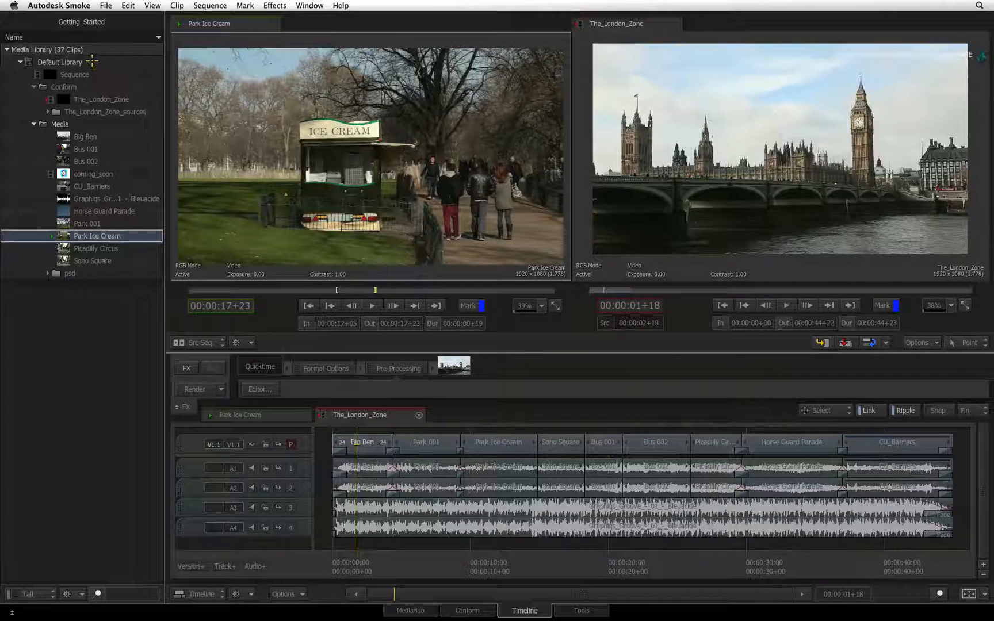
Add a new library named Media alongside the Default Library.
{"action": "left_click", "coordinate": [60, 62]}
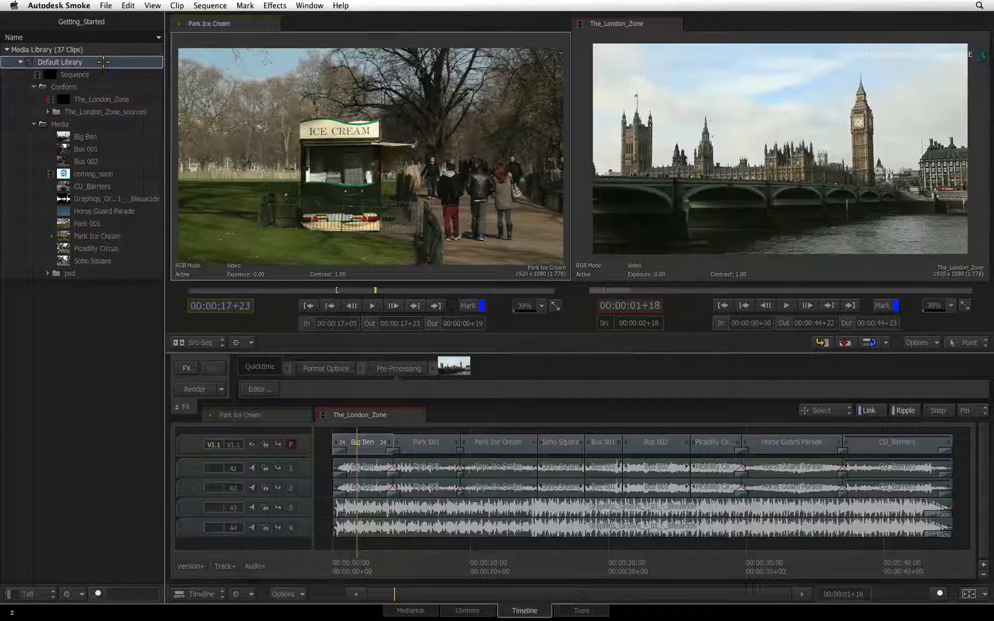
{"action": "right_click", "coordinate": [60, 62]}
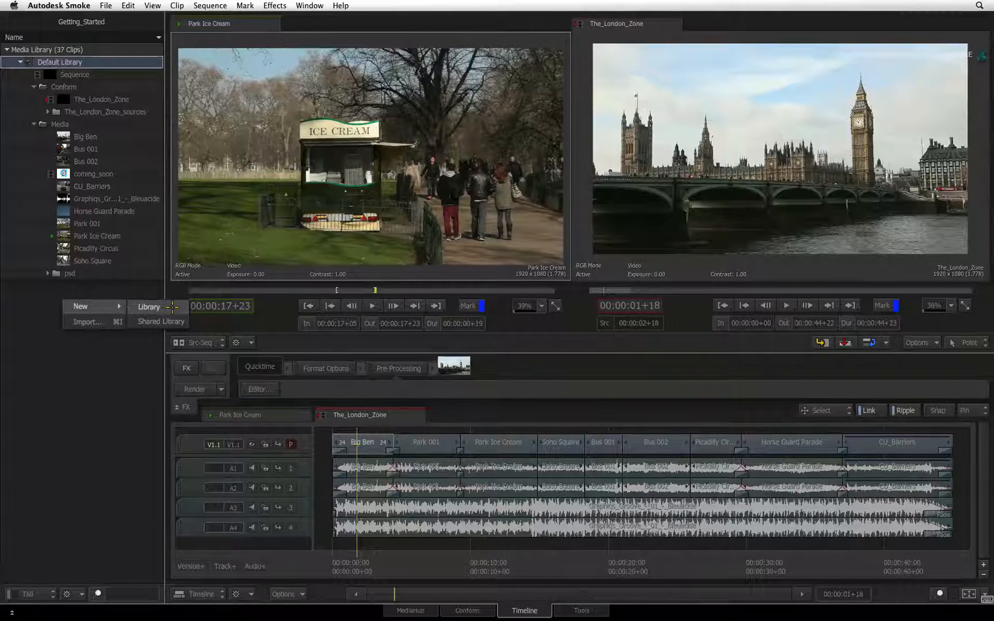
{"action": "left_click", "coordinate": [148, 307]}
{"action": "type", "text": "Me"}
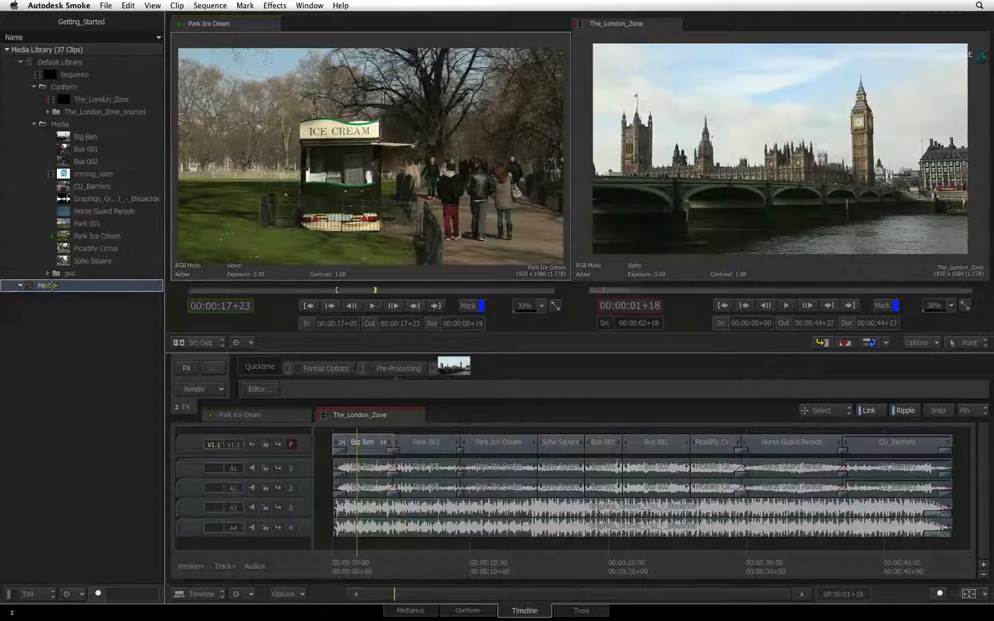
Add a folder named footage inside the Media library.
{"action": "right_click", "coordinate": [48, 286]}
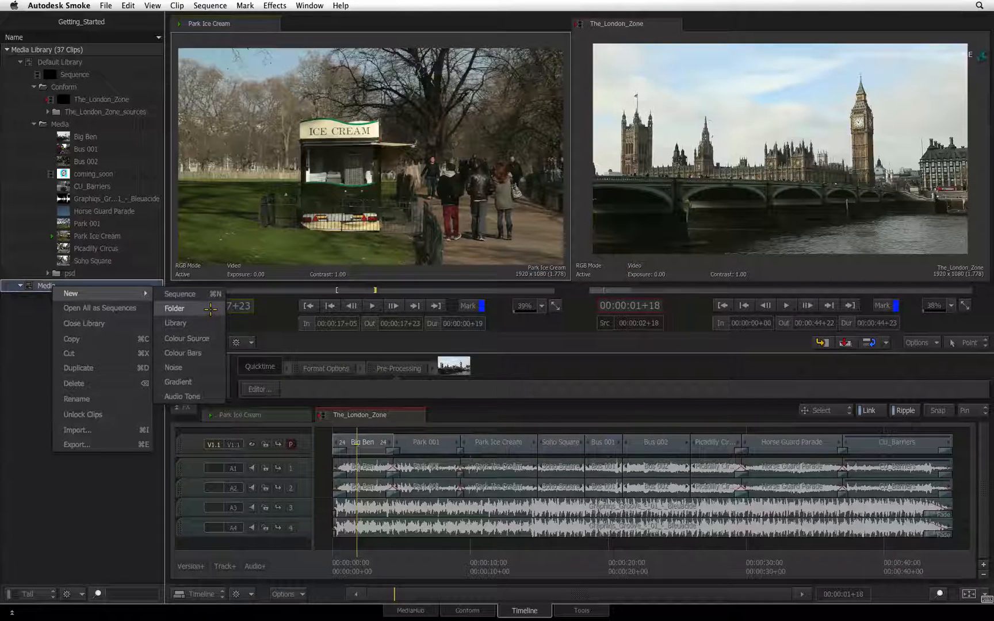
{"action": "left_click", "coordinate": [173, 308]}
{"action": "type", "text": "footage"}
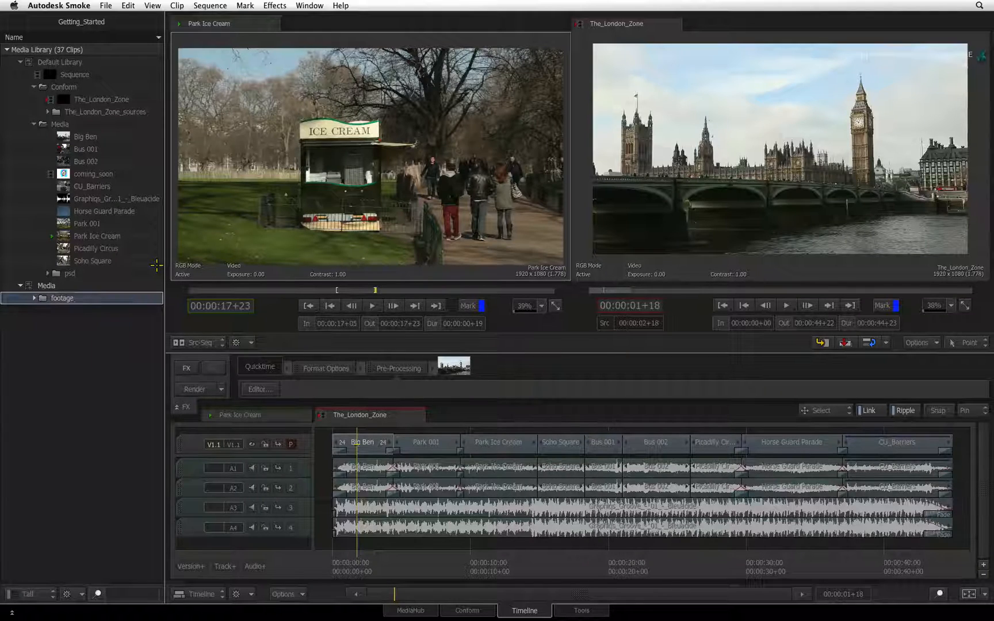
{"action": "left_click", "coordinate": [35, 298]}
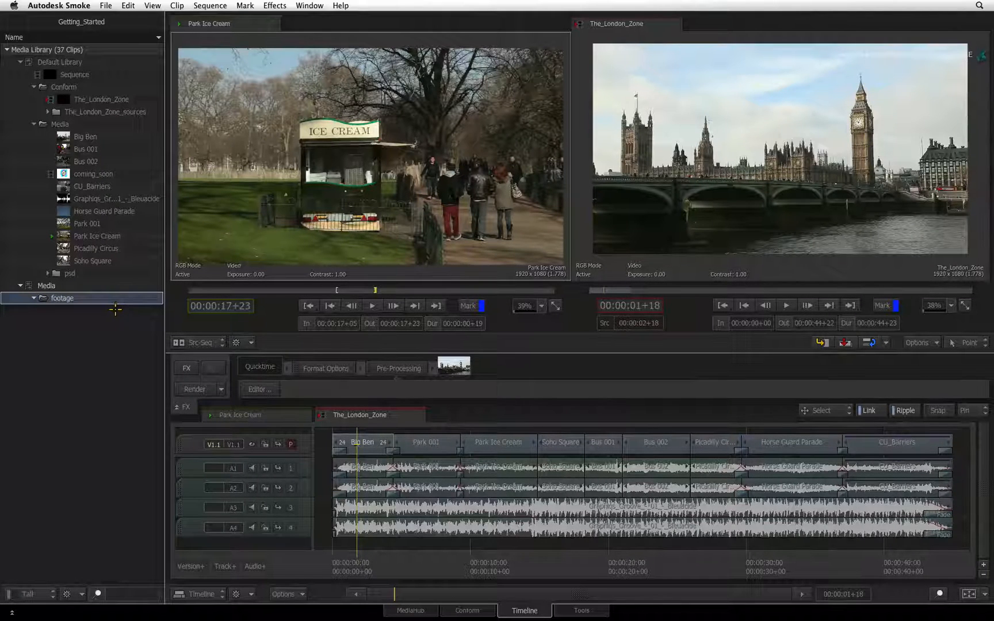
Select Bus 002, Horse Guard Parade, Picadilly Circus and Soho Square, excluding Park 001, and move them into footage.
{"action": "left_click", "coordinate": [87, 223]}
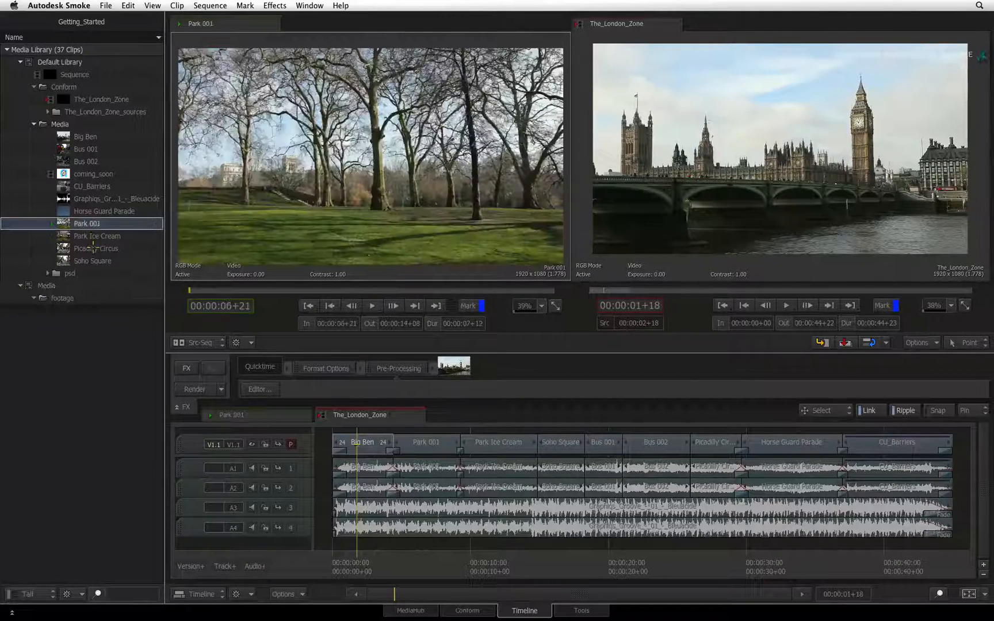
{"action": "left_click", "coordinate": [97, 248]}
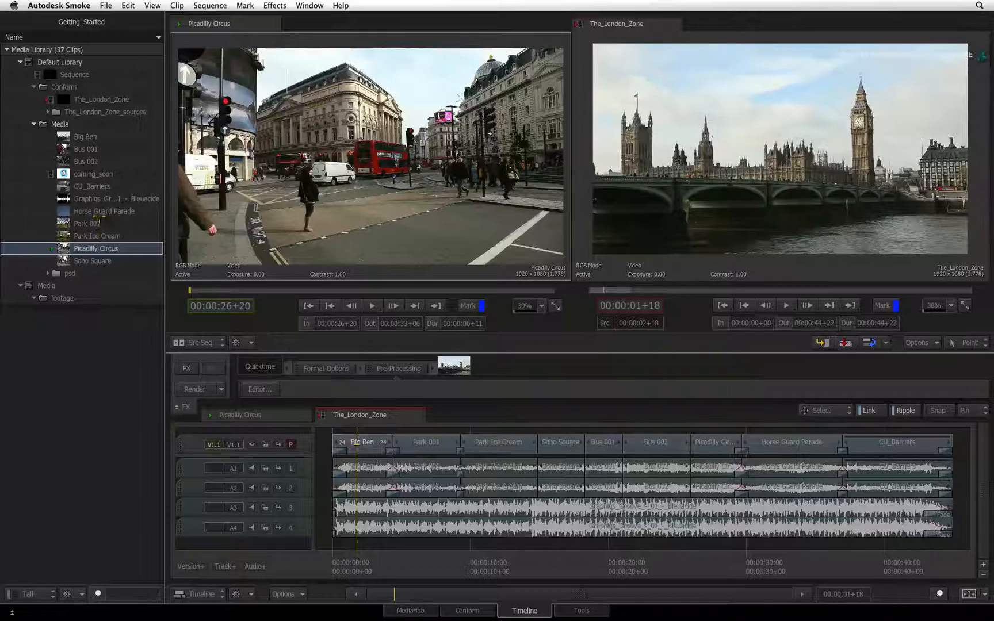
{"action": "left_click", "coordinate": [104, 211]}
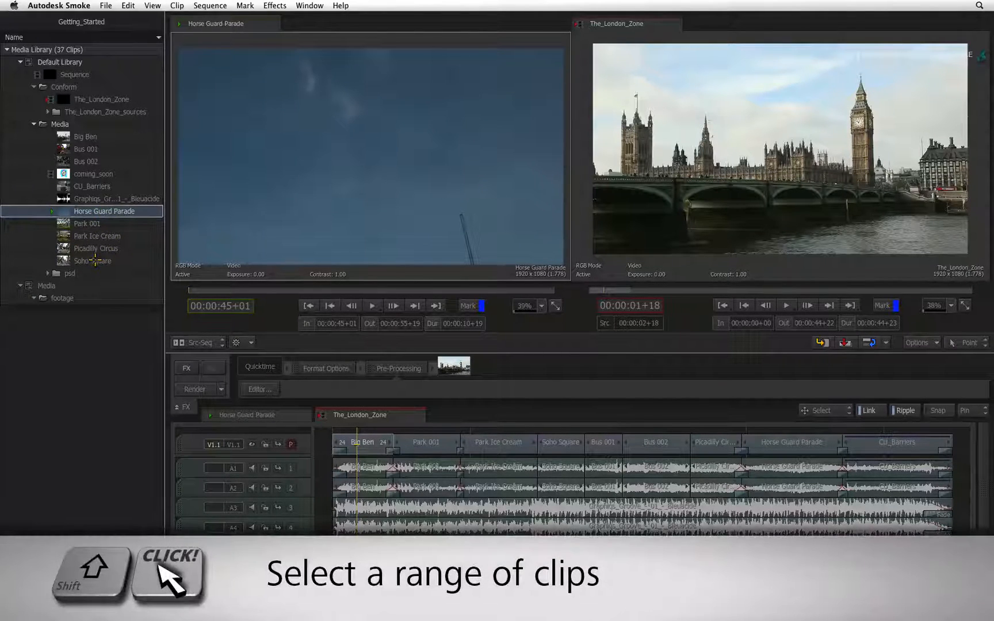
{"action": "left_click", "coordinate": [93, 260]}
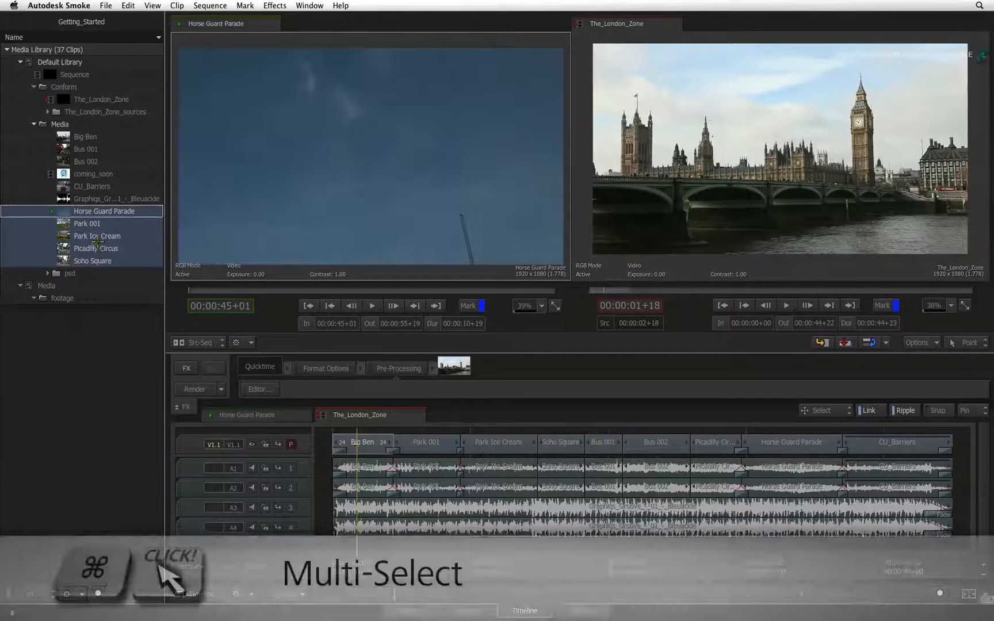
{"action": "left_click", "coordinate": [92, 260]}
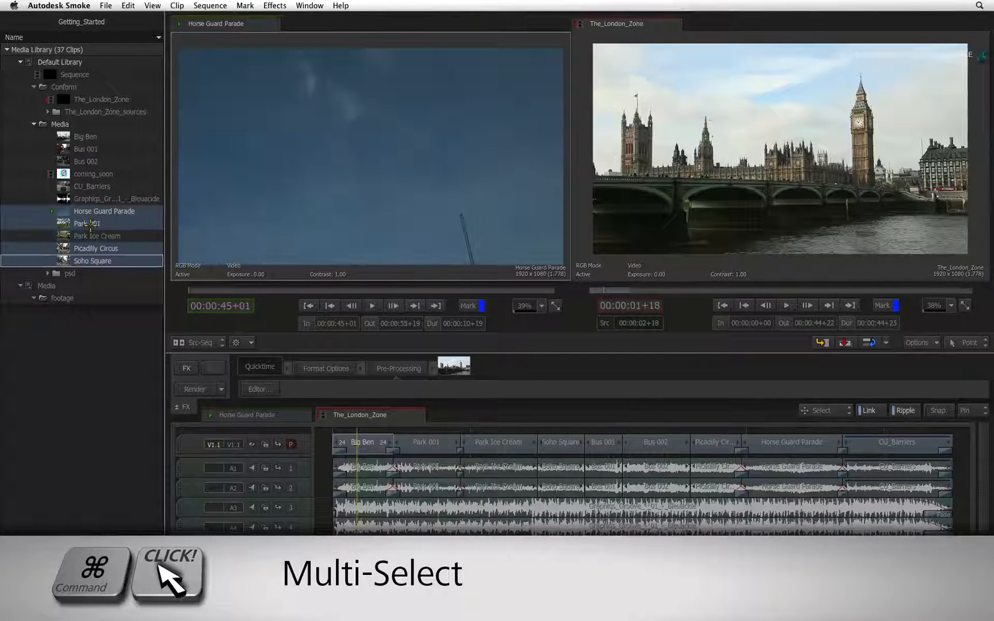
{"action": "left_click", "coordinate": [86, 161]}
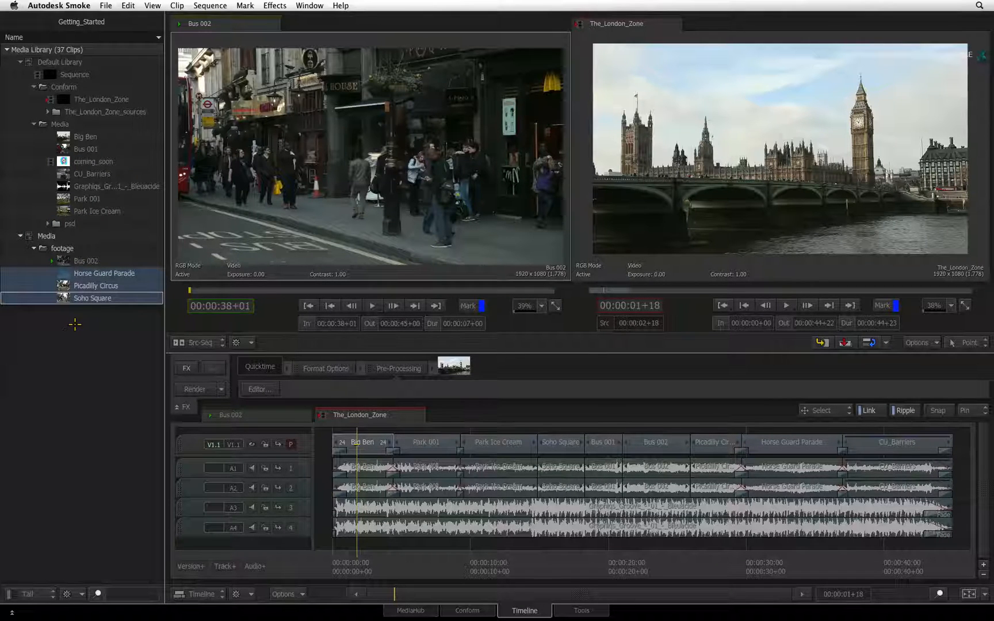
{"action": "left_click", "coordinate": [62, 248]}
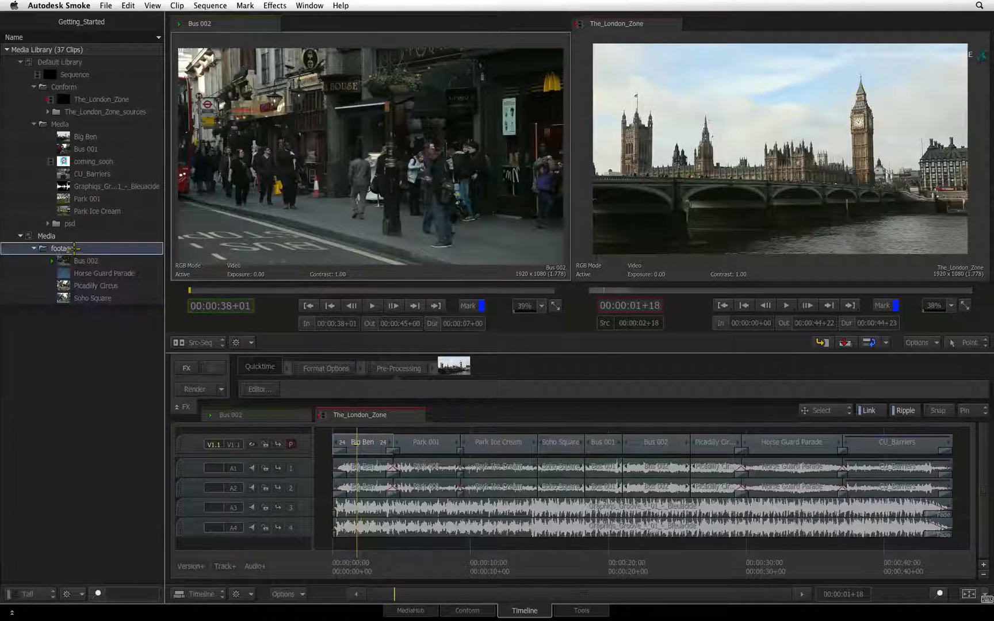
{"action": "right_click", "coordinate": [62, 248]}
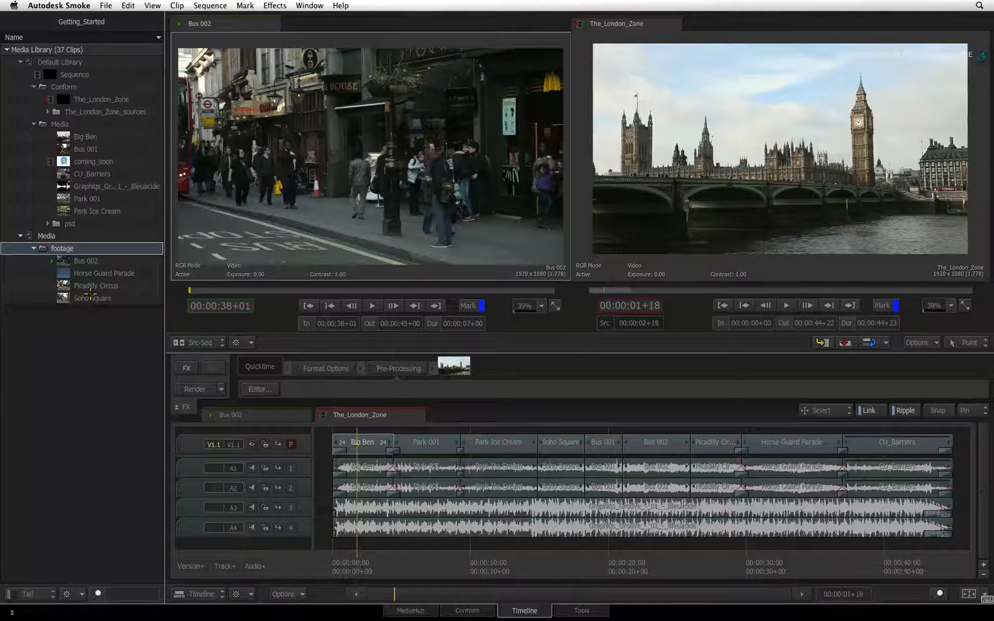
{"action": "right_click", "coordinate": [92, 298]}
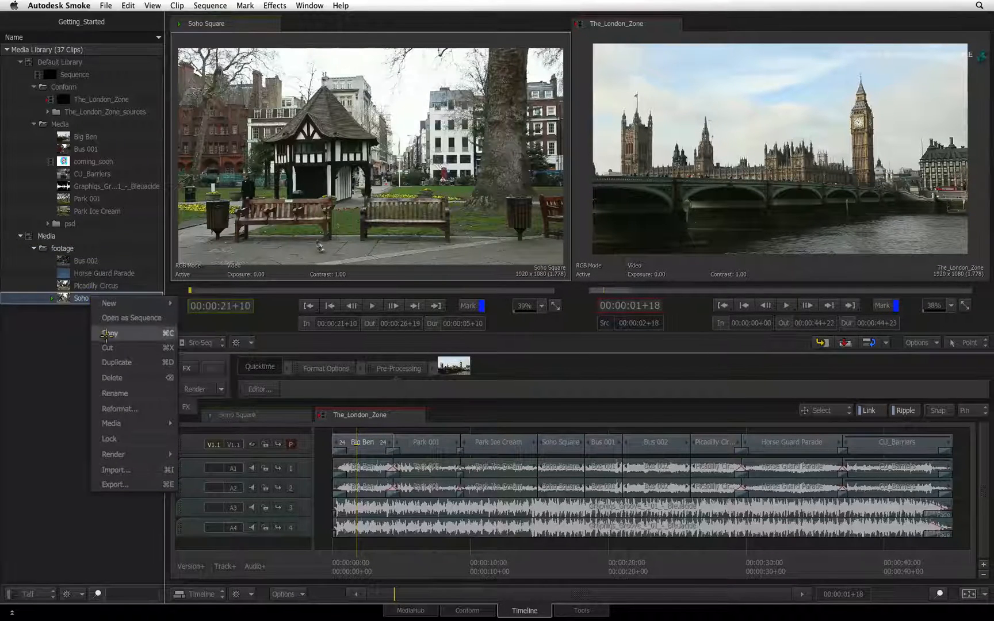
{"action": "mouse_move", "coordinate": [47, 461]}
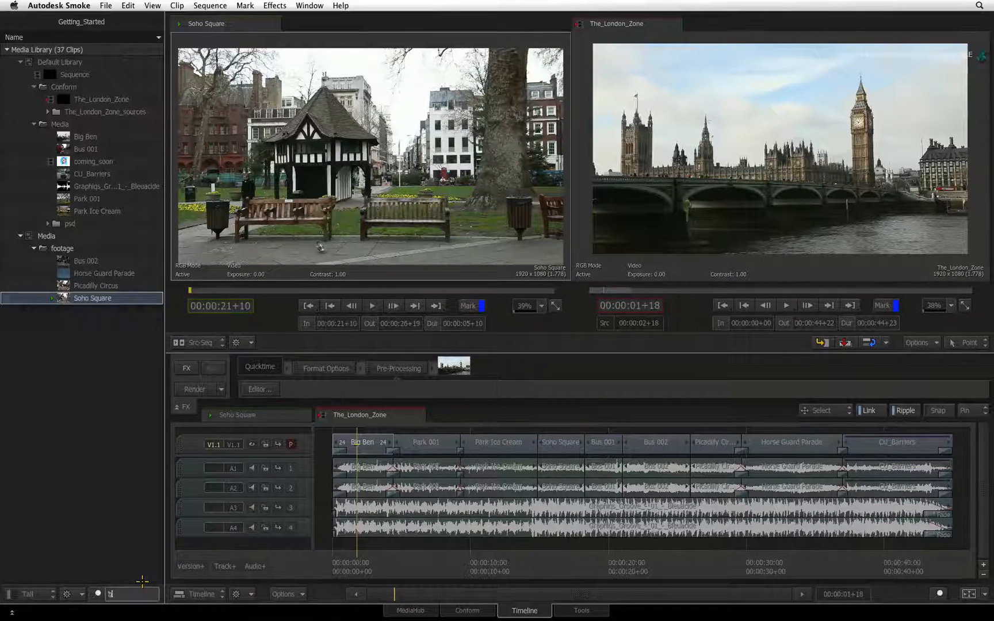
{"action": "type", "text": "bus"}
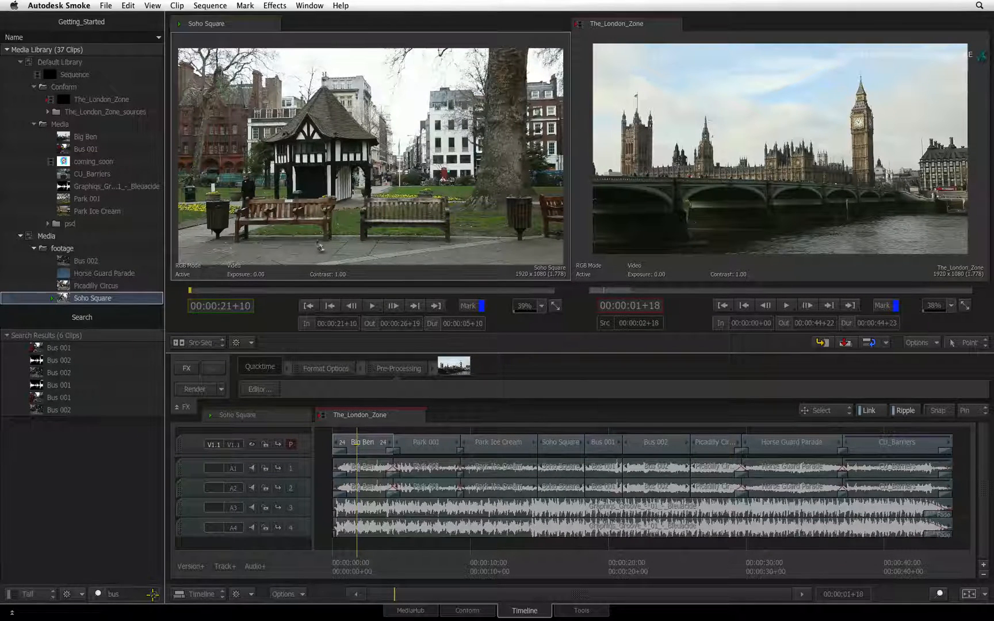
{"action": "left_click", "coordinate": [410, 610]}
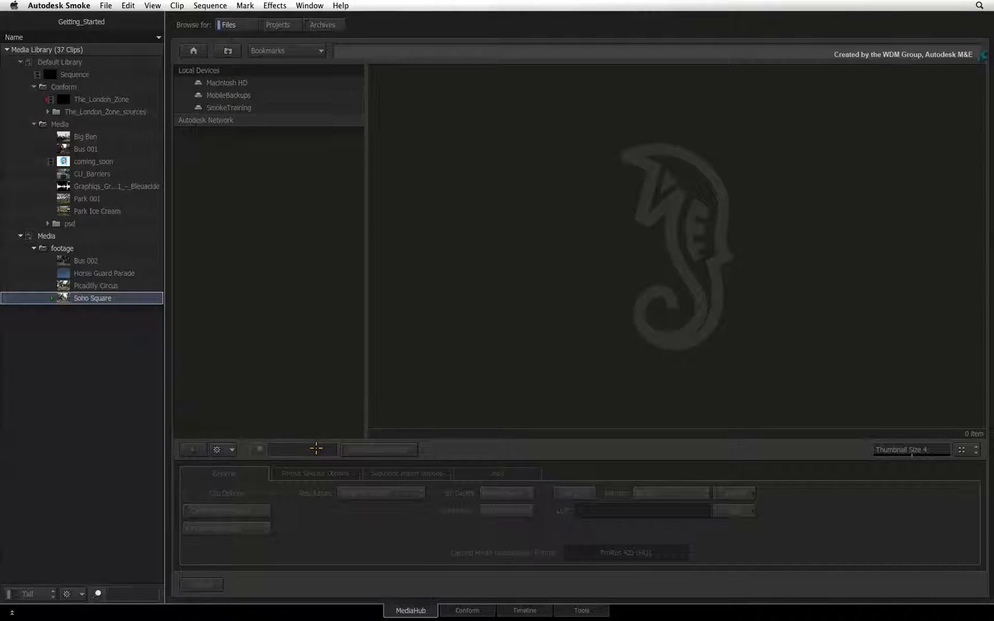
{"action": "left_click", "coordinate": [523, 610]}
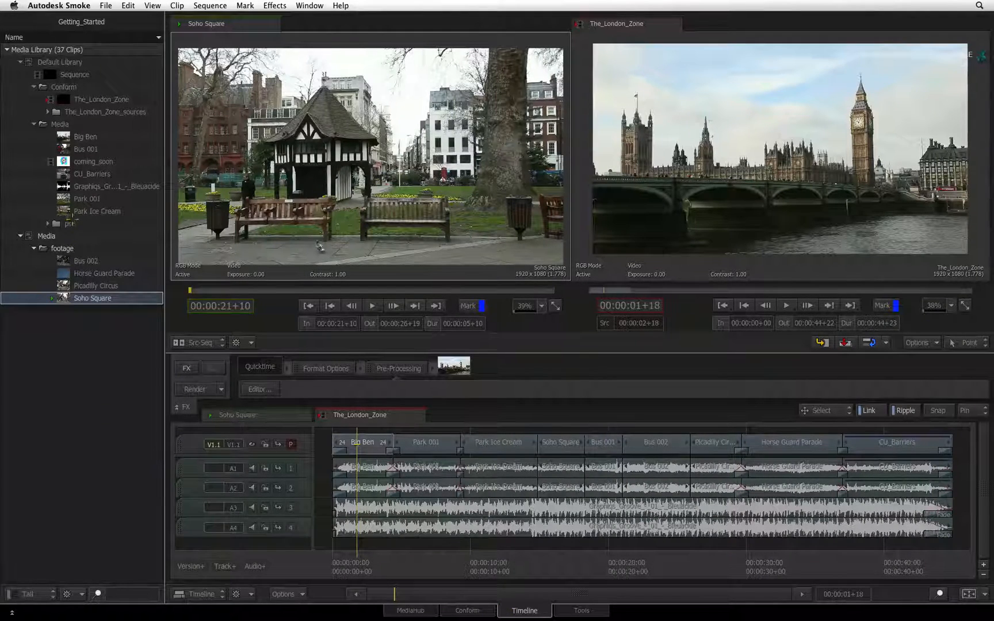
Preview Park Ice Cream, CU_Barriers and Bus 001, then load Park 001 into the source viewer for marking.
{"action": "left_click", "coordinate": [97, 211]}
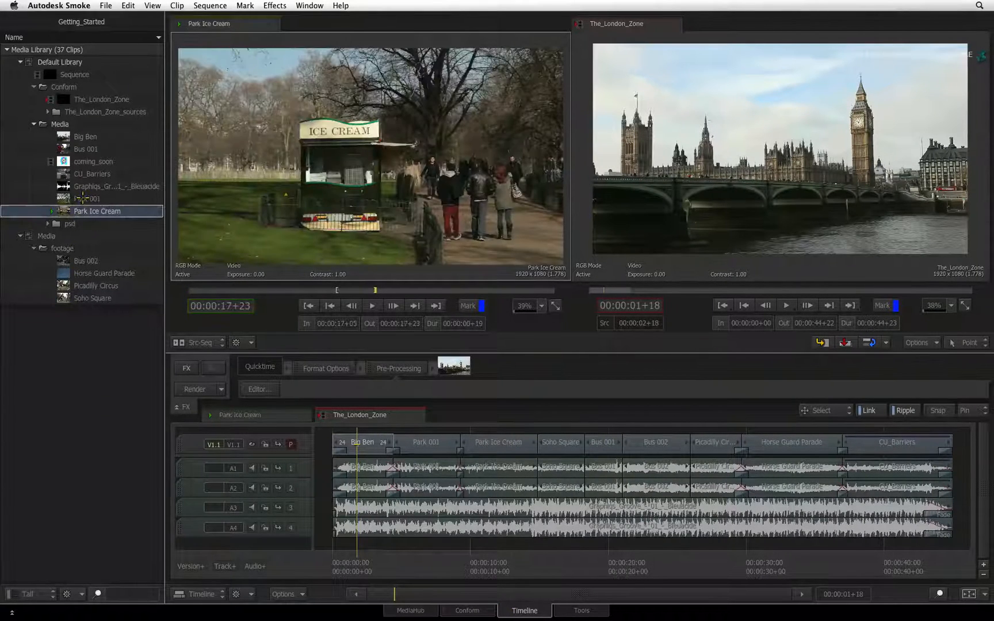
{"action": "left_click", "coordinate": [87, 199]}
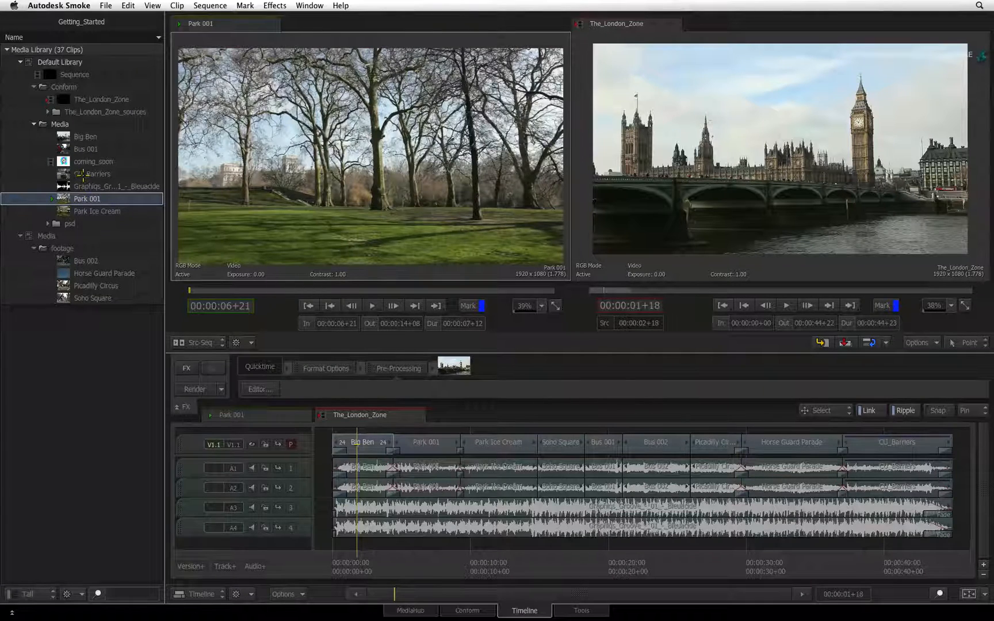
{"action": "left_click", "coordinate": [92, 174]}
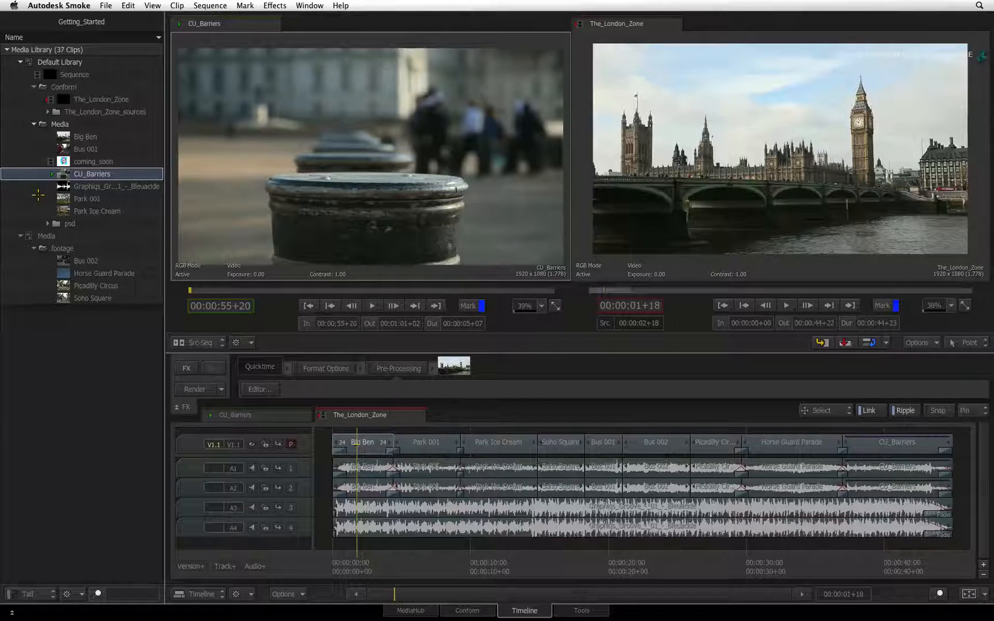
{"action": "left_click", "coordinate": [86, 199]}
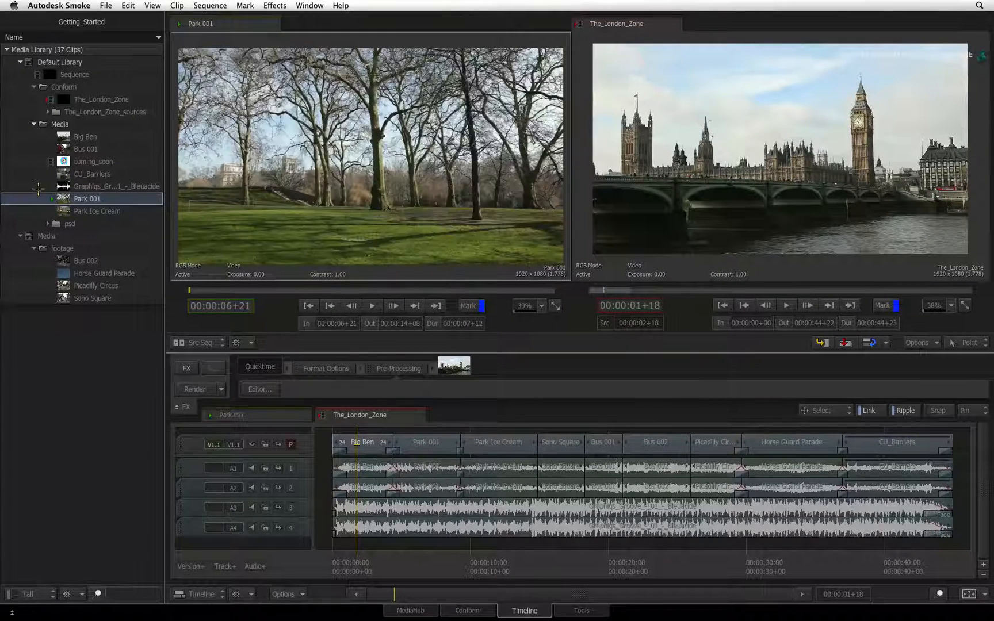
{"action": "left_click", "coordinate": [92, 173]}
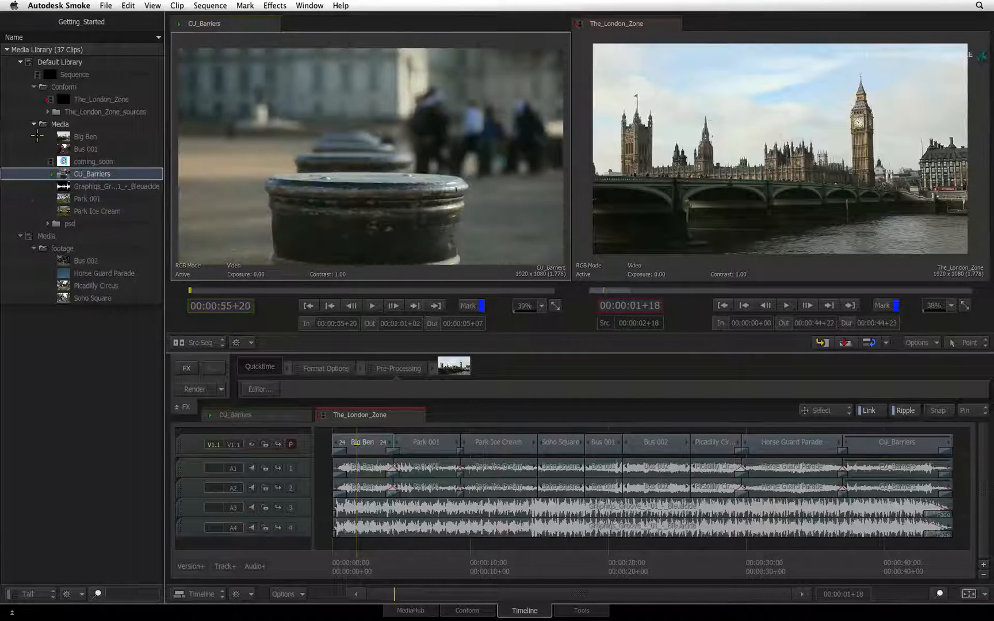
{"action": "left_click", "coordinate": [86, 149]}
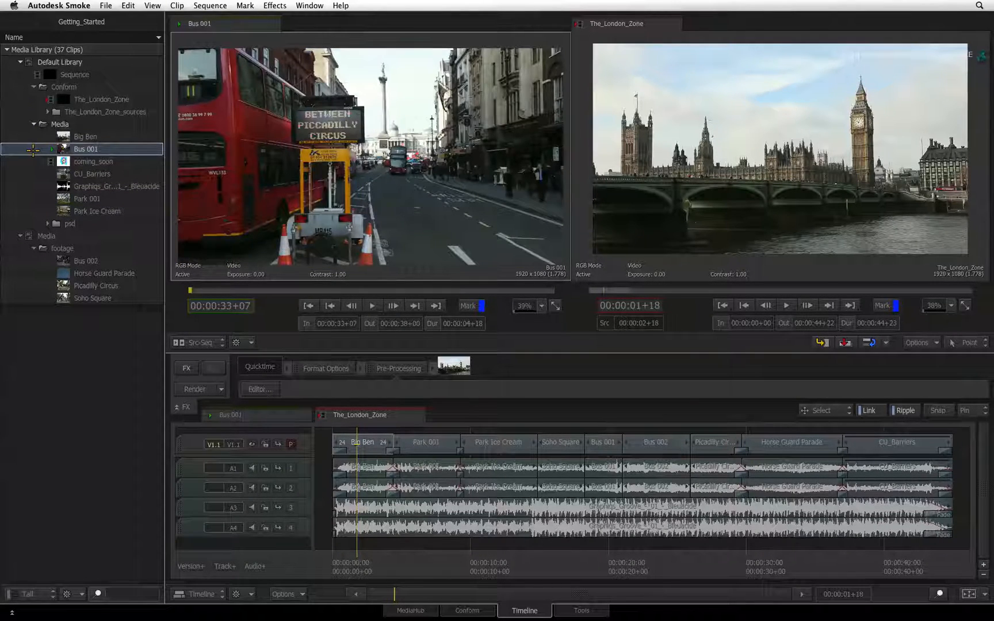
{"action": "left_click", "coordinate": [86, 198]}
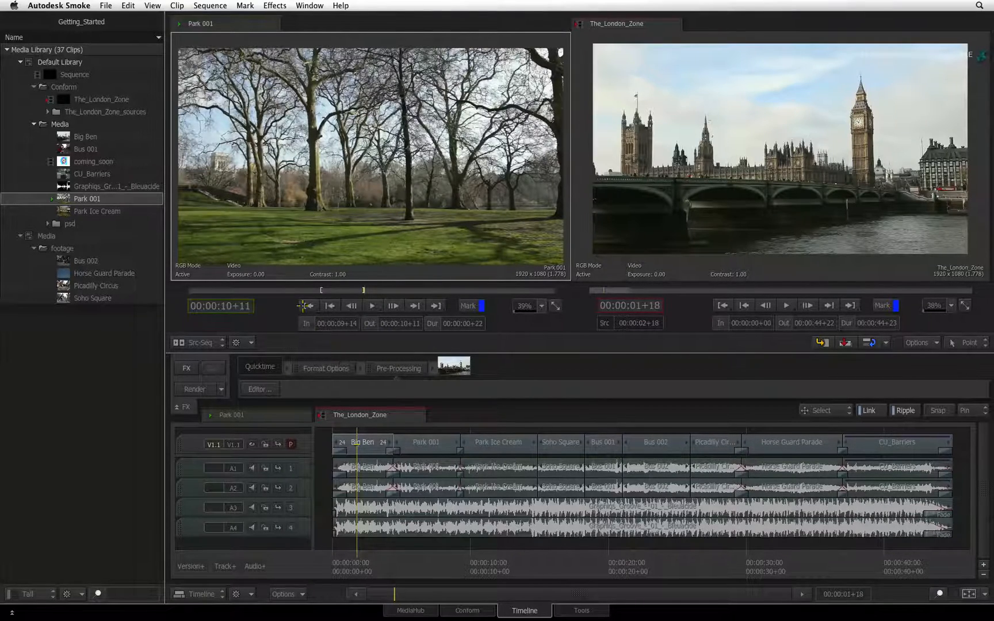
Create Park 001_Subclip_001 from the marked range via Clip > Create Subclip and load it.
{"action": "left_click", "coordinate": [176, 5]}
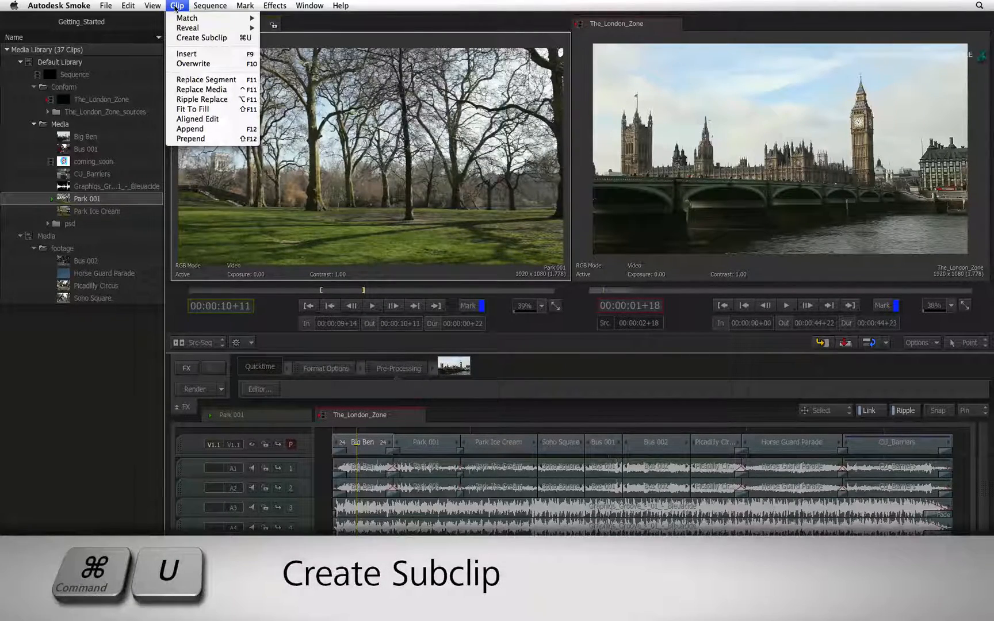
{"action": "mouse_move", "coordinate": [202, 38]}
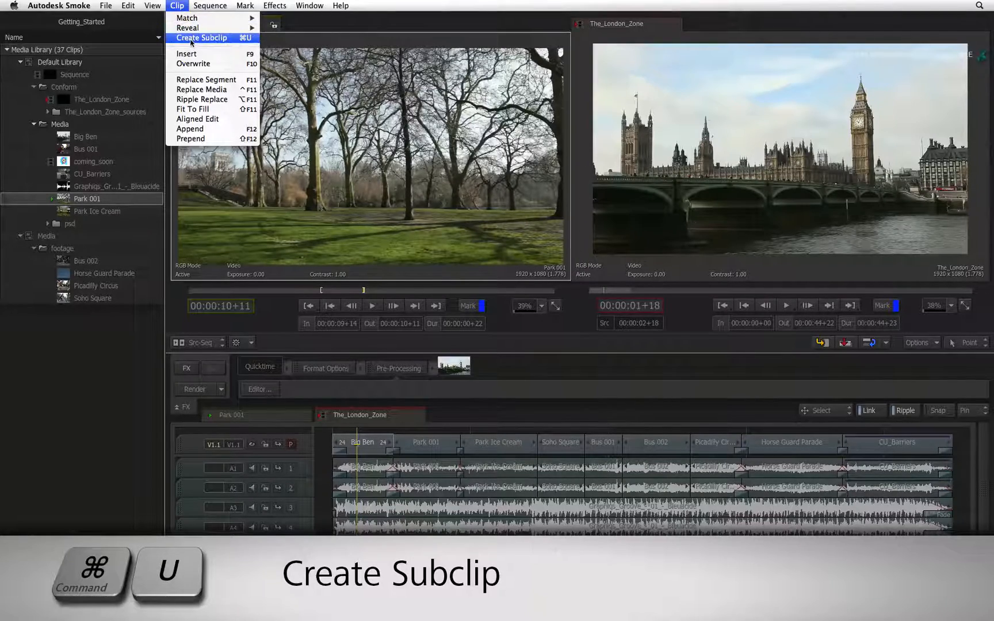
{"action": "left_click", "coordinate": [203, 37]}
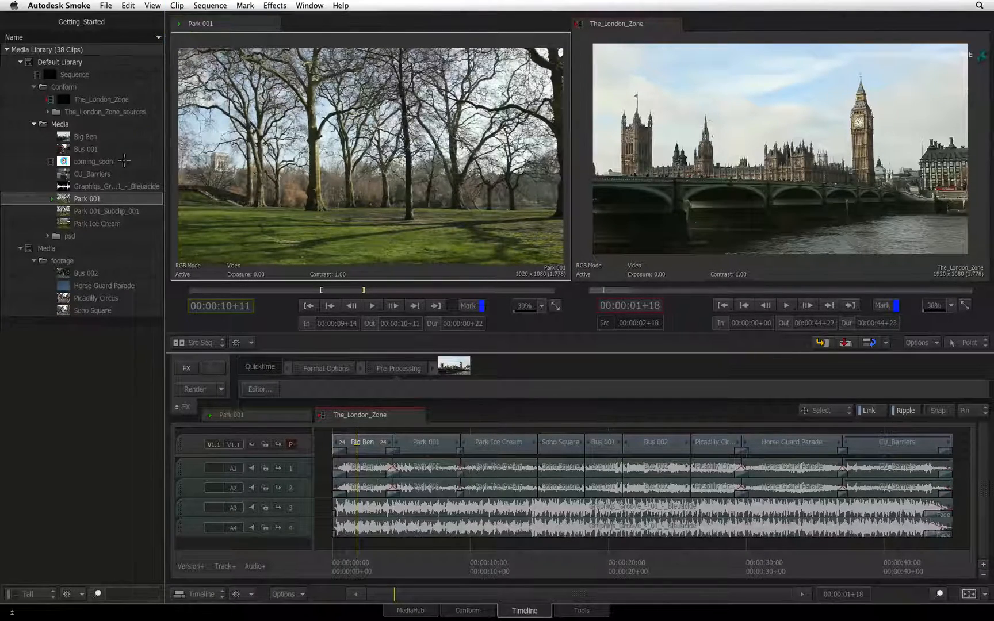
{"action": "left_click", "coordinate": [108, 211]}
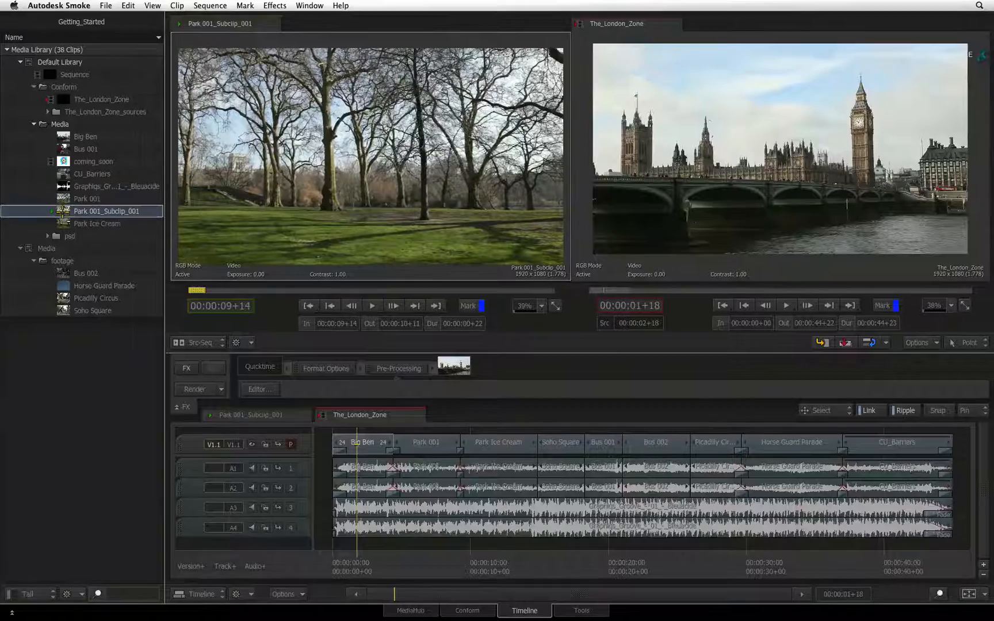